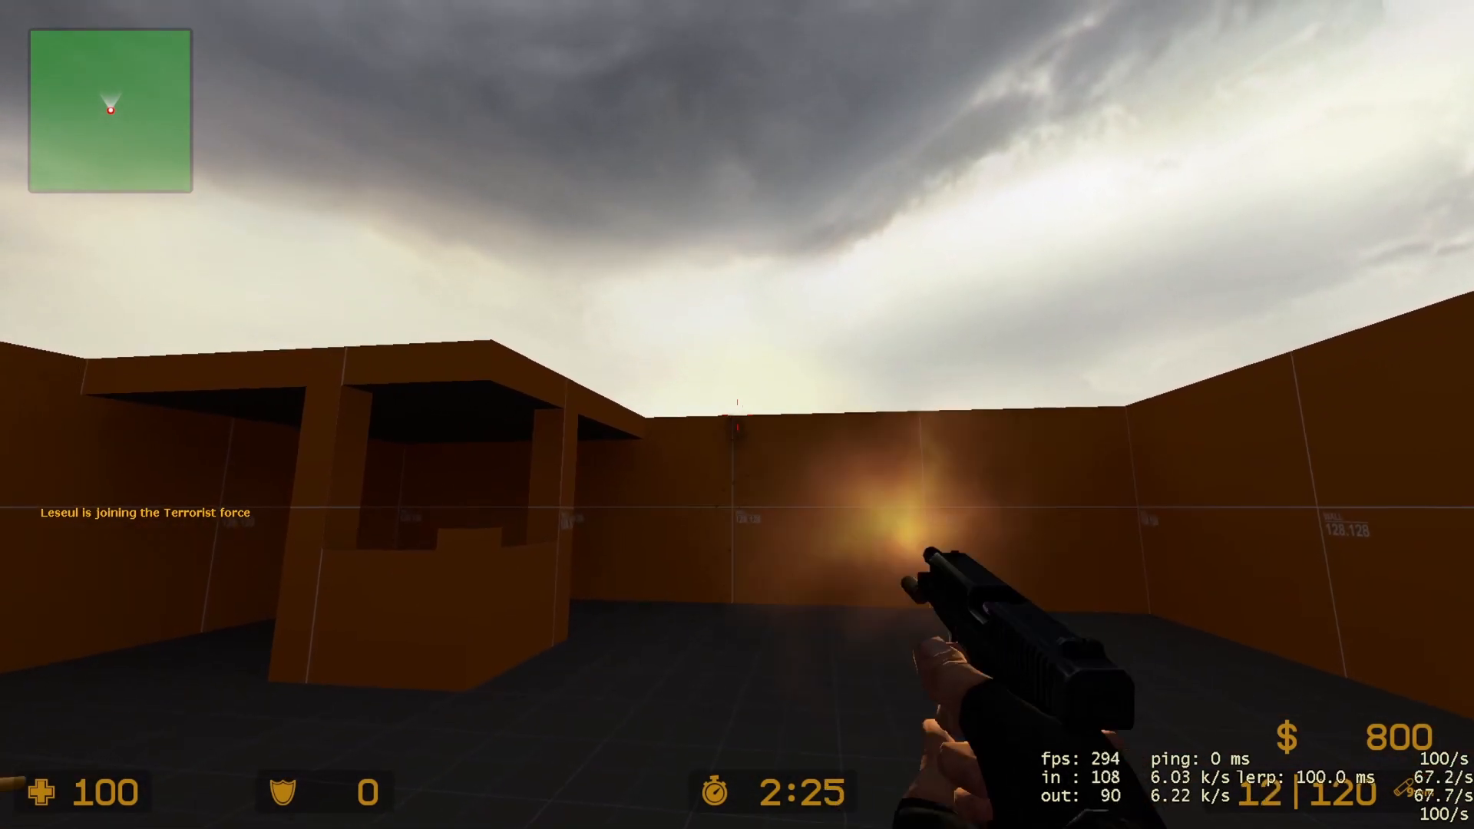
Browse Counter-Strike: Source's local files and launch hammer.exe from the bin folder.
left_click(737, 415)
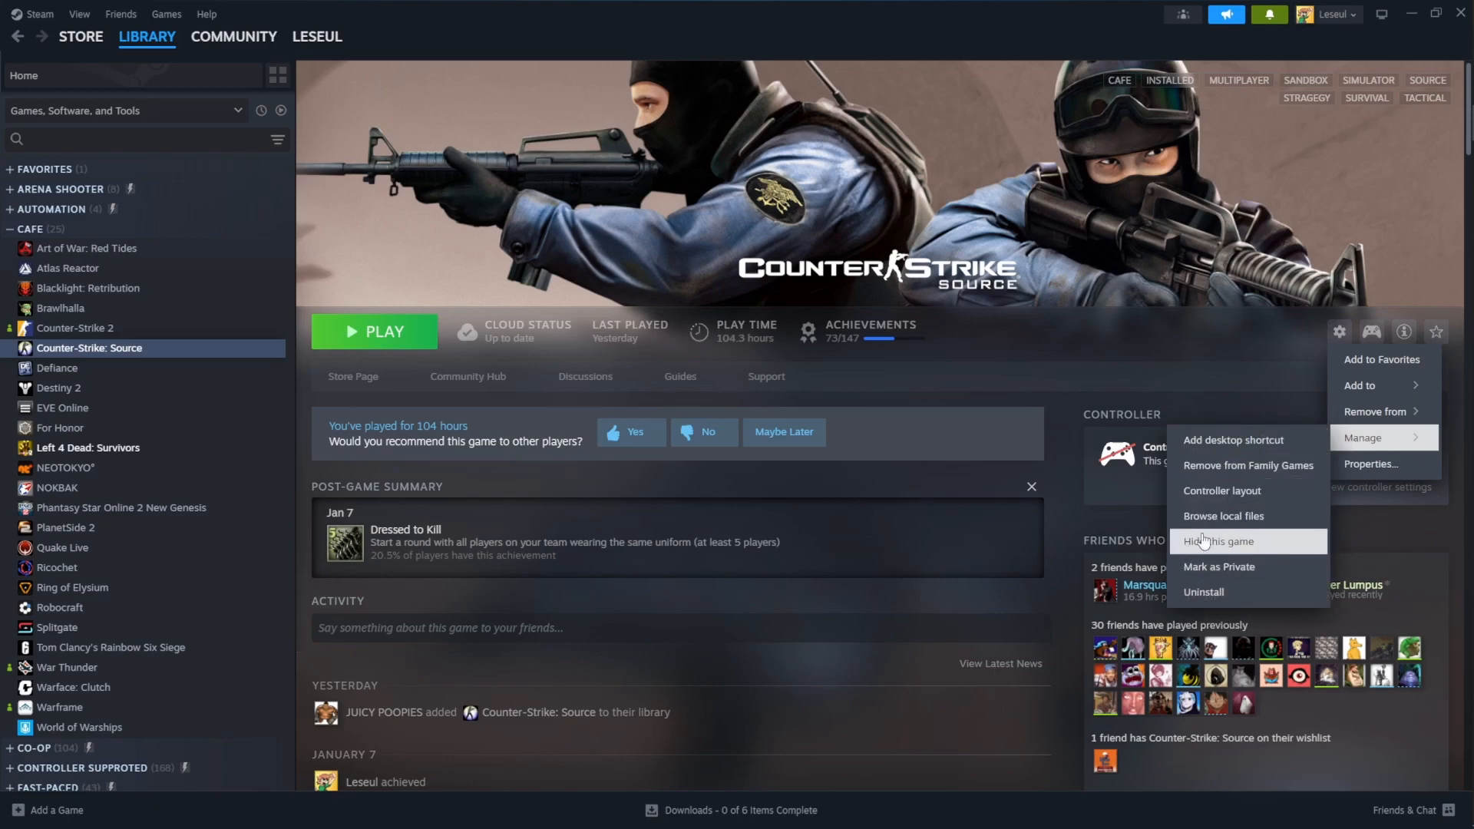
left_click(1223, 515)
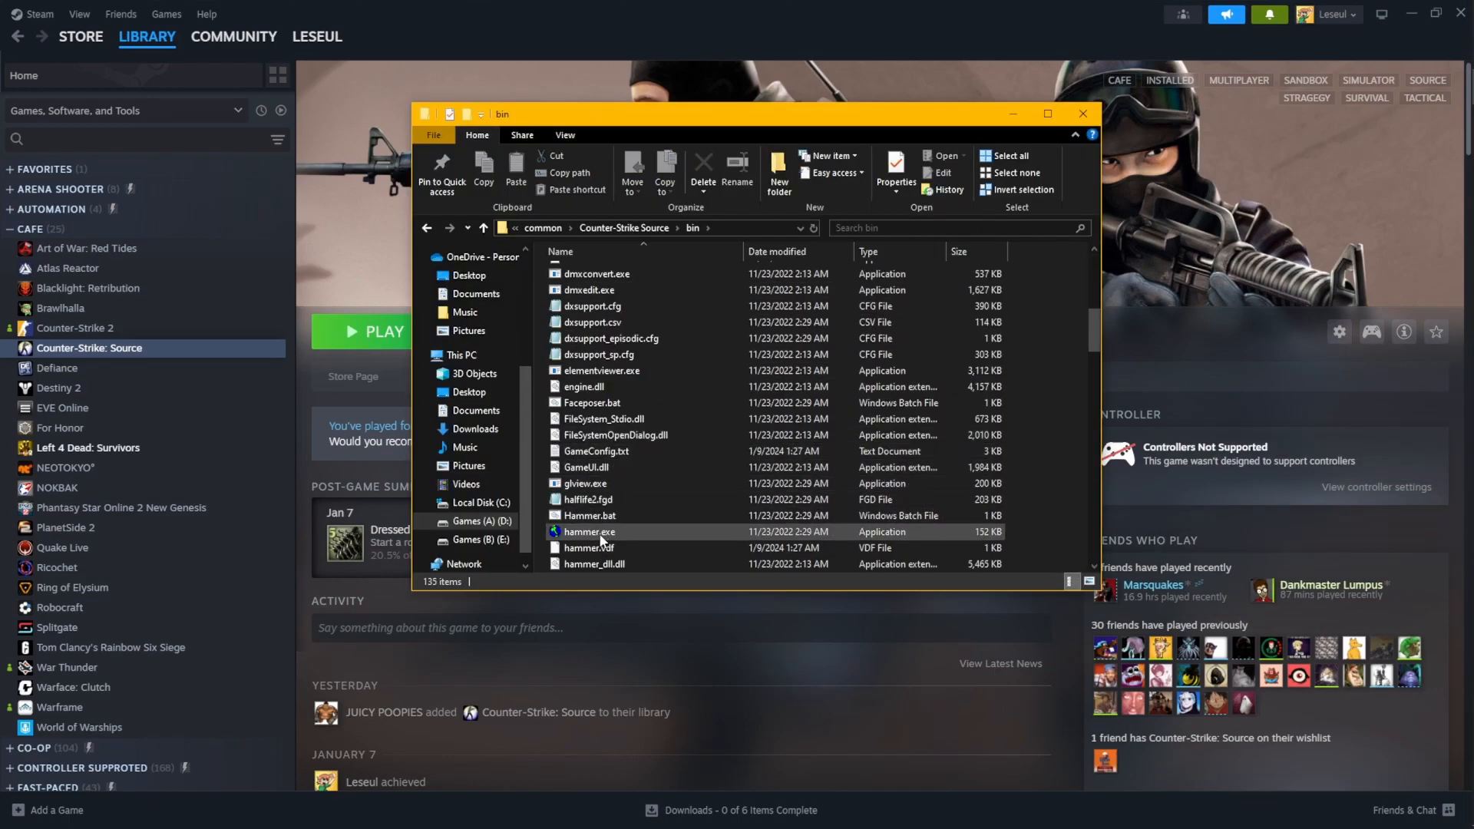
double_click(588, 531)
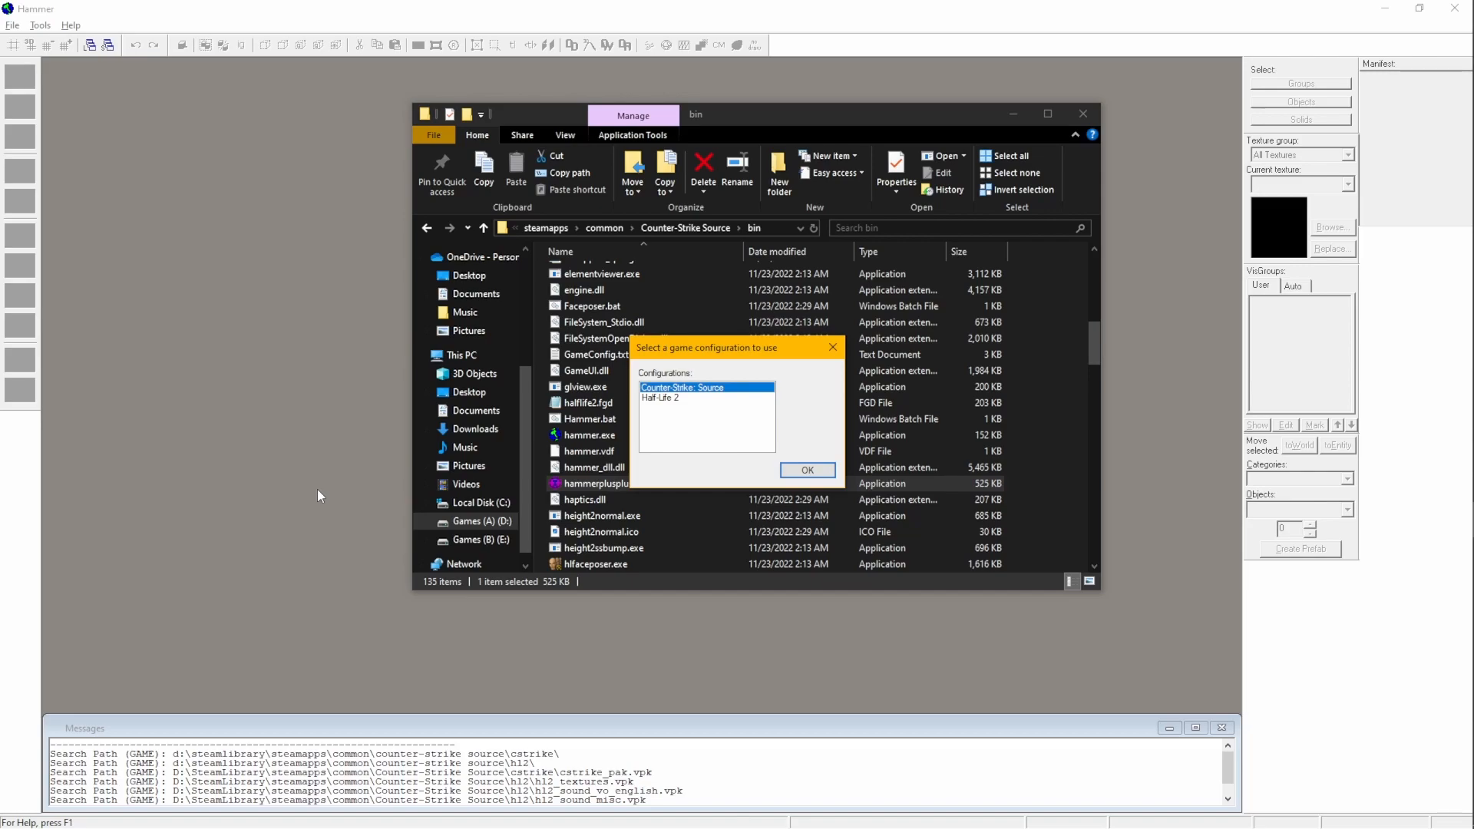
Choose the Counter-Strike: Source configuration and reach the File menu.
left_click(806, 470)
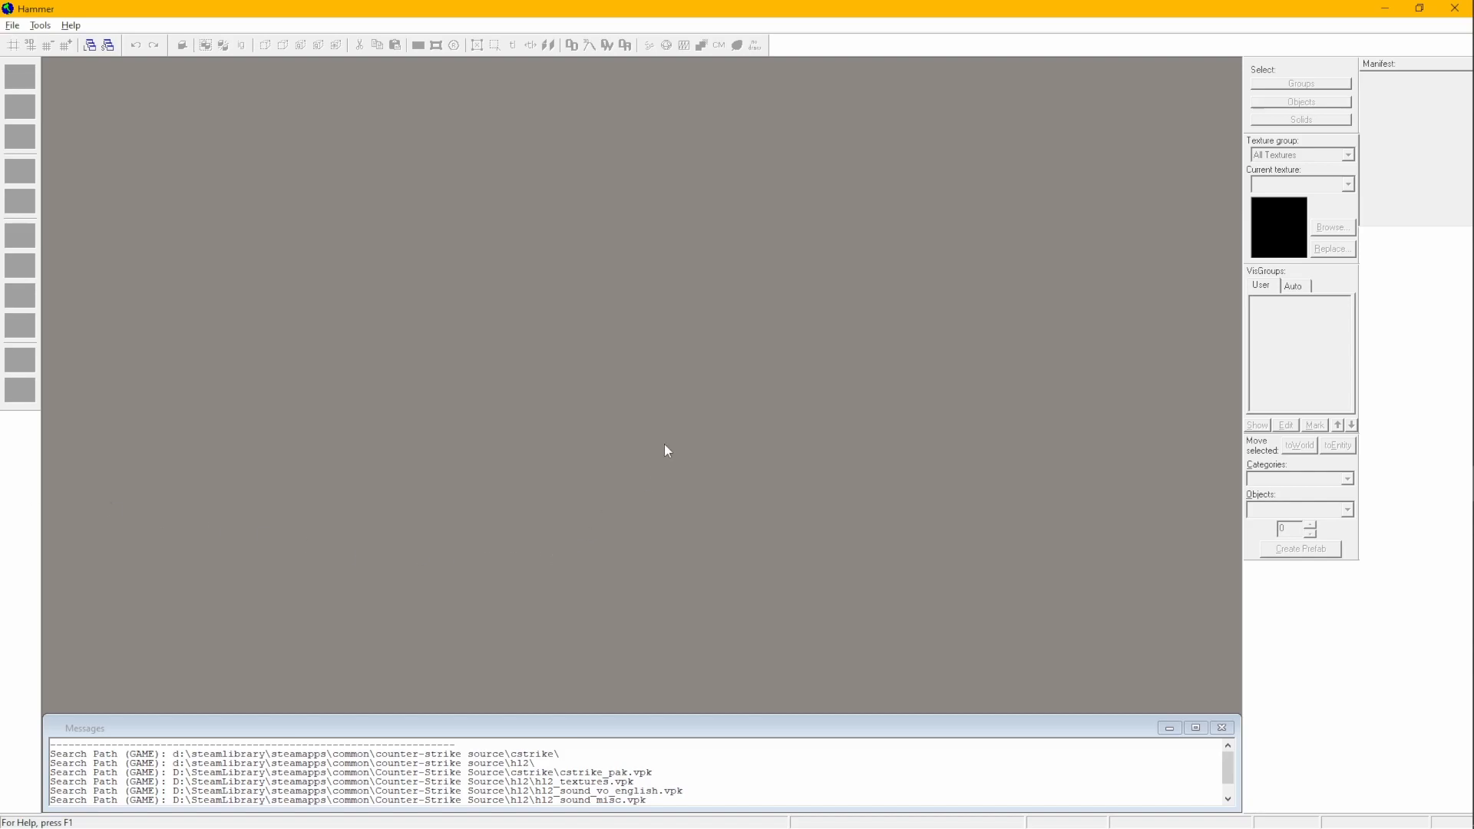
left_click(12, 24)
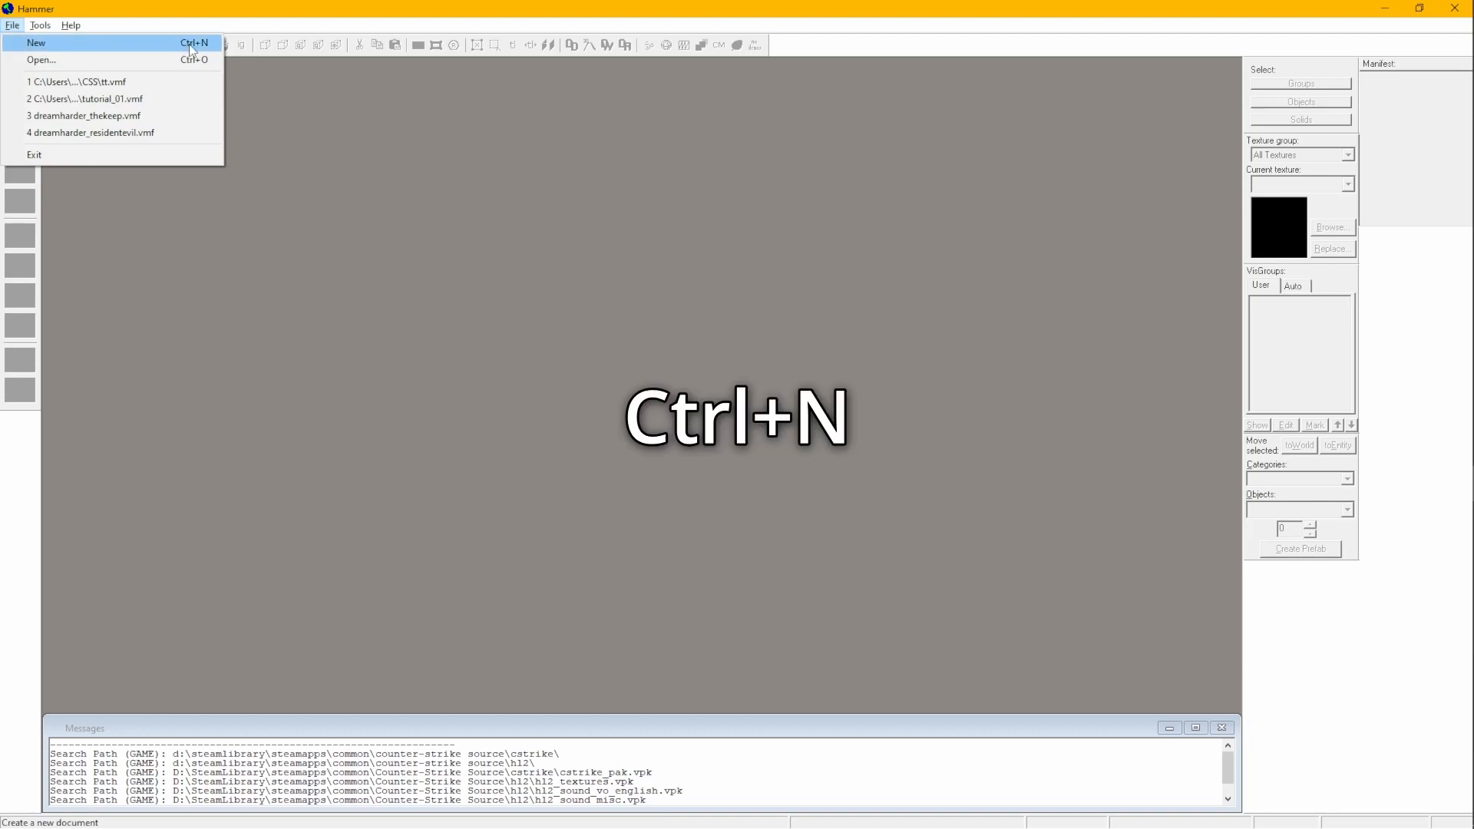
Start a new blank map to hold the flat rectangular room block.
left_click(36, 43)
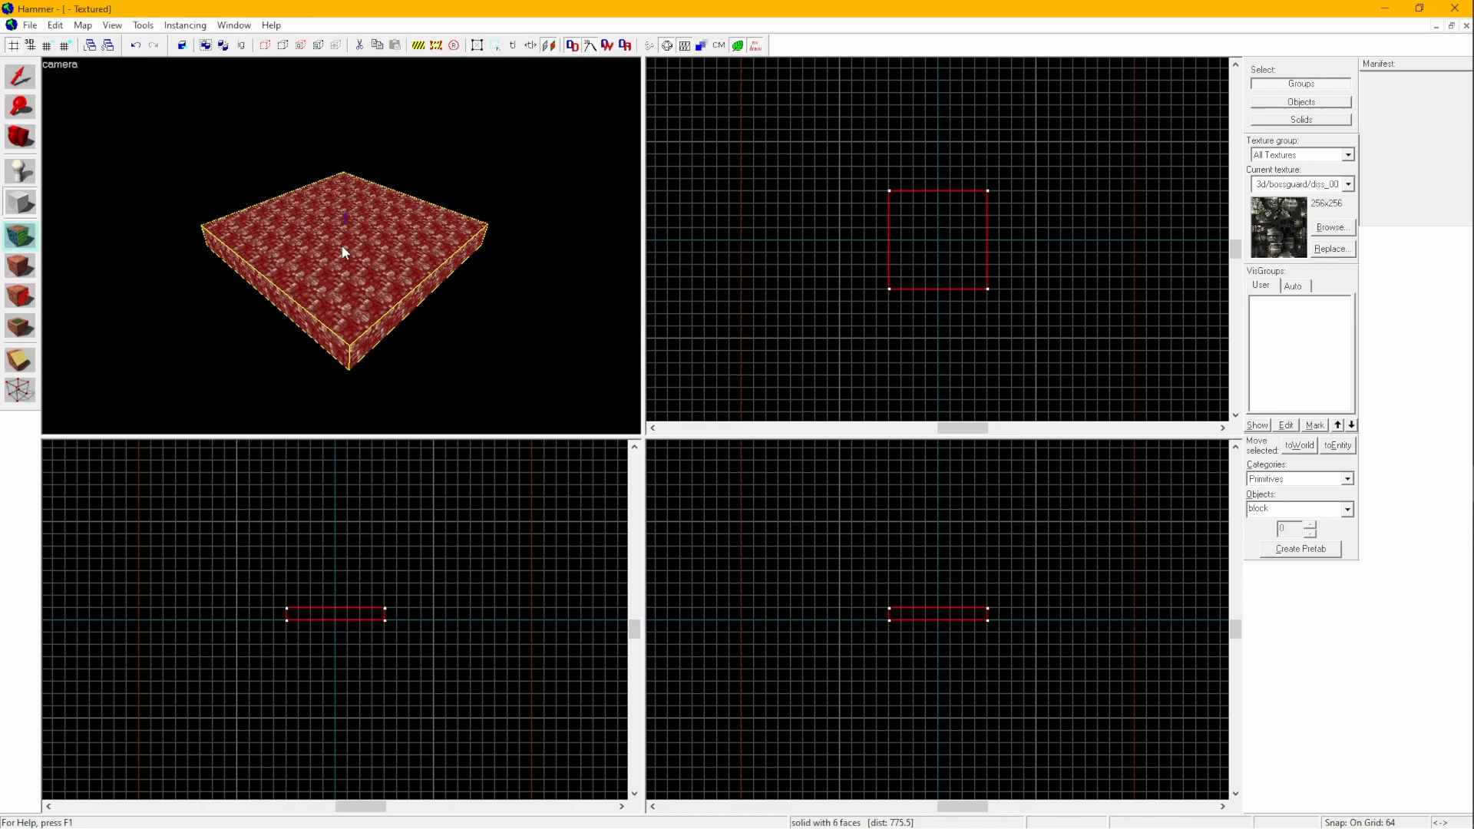
Bring up the Face Edit Sheet for the block and browse the texture library.
left_click(20, 235)
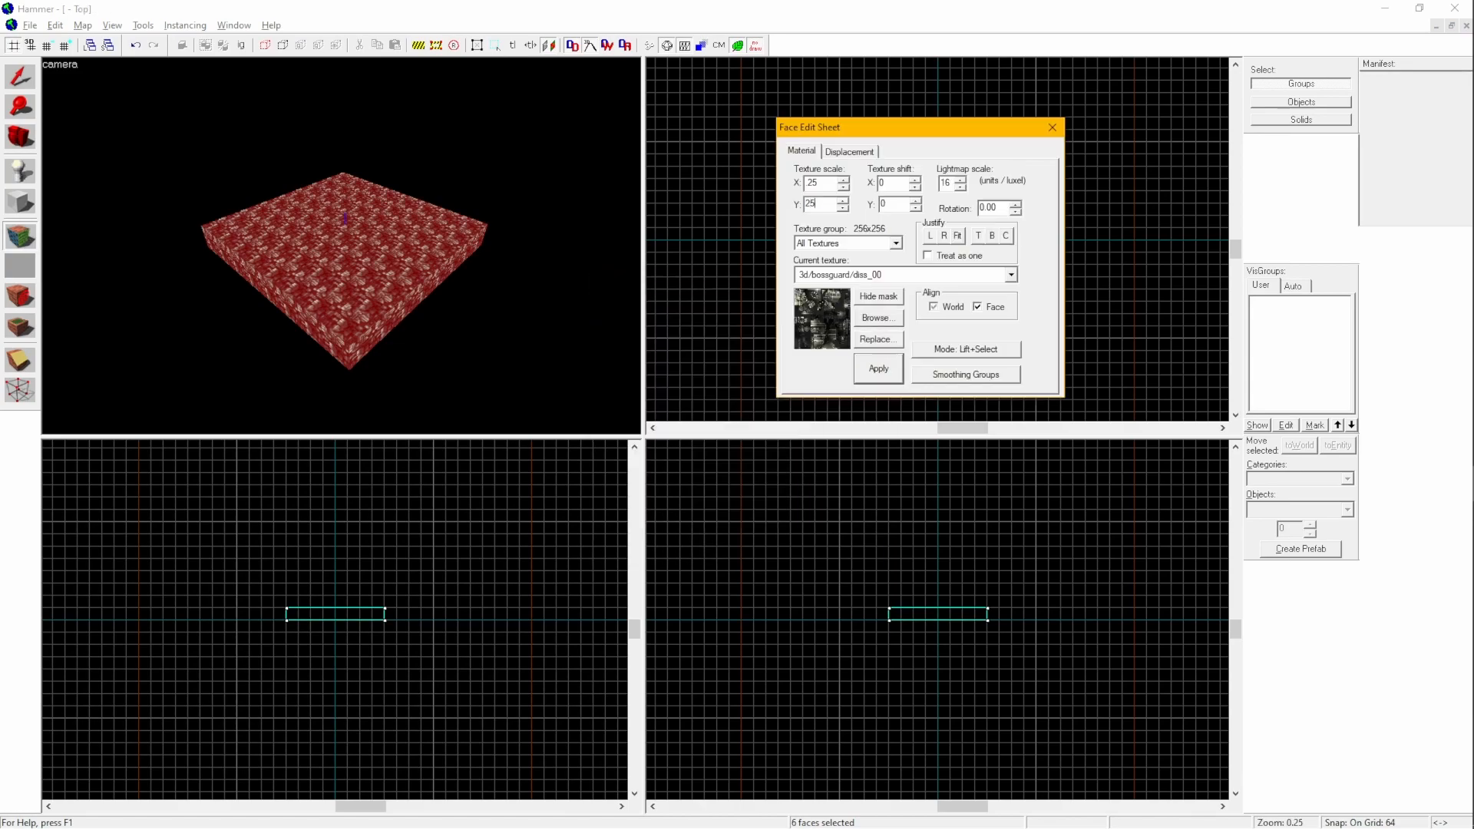
left_click(890, 183)
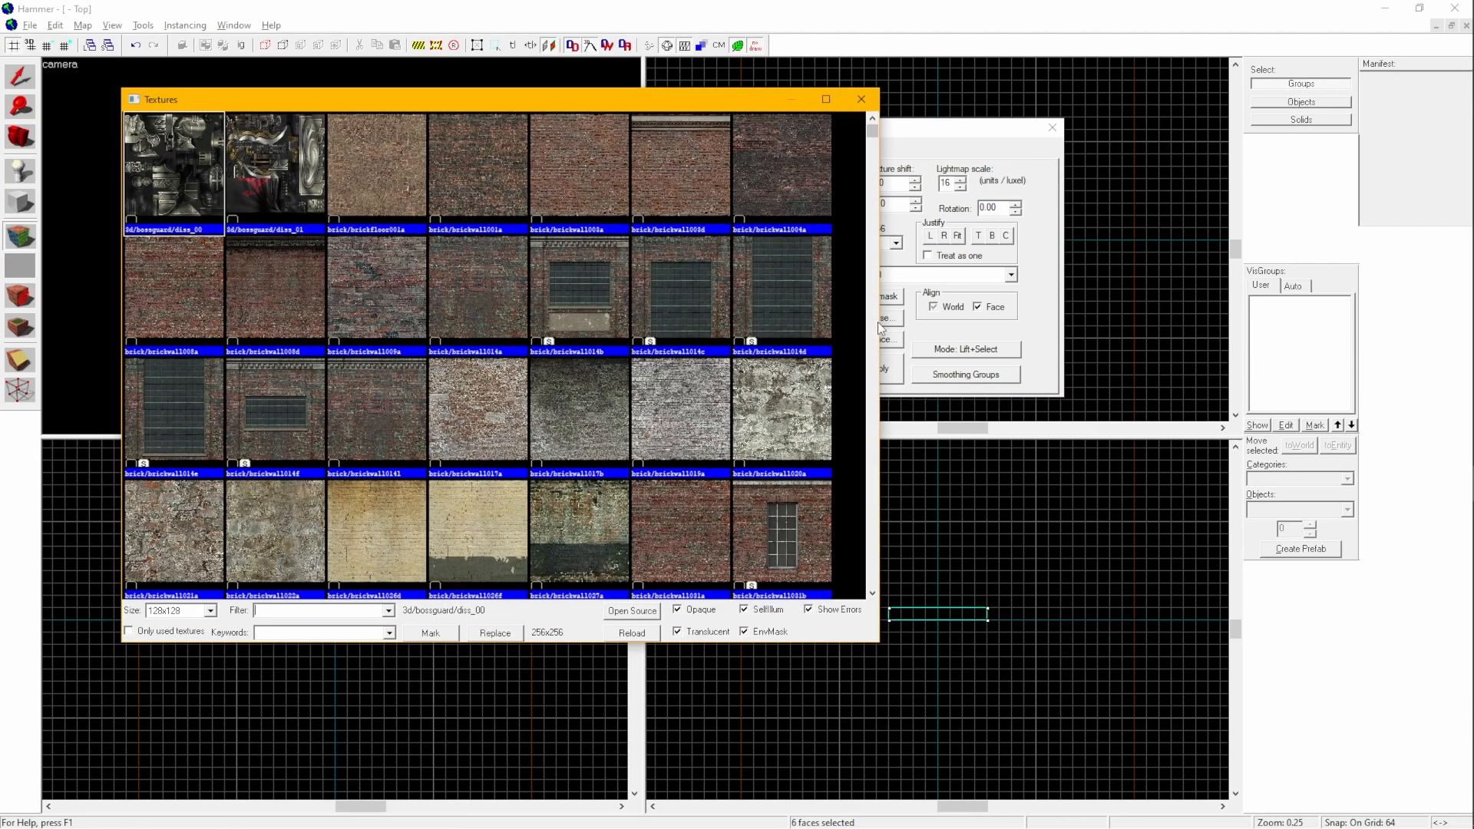
mouse_move(685, 416)
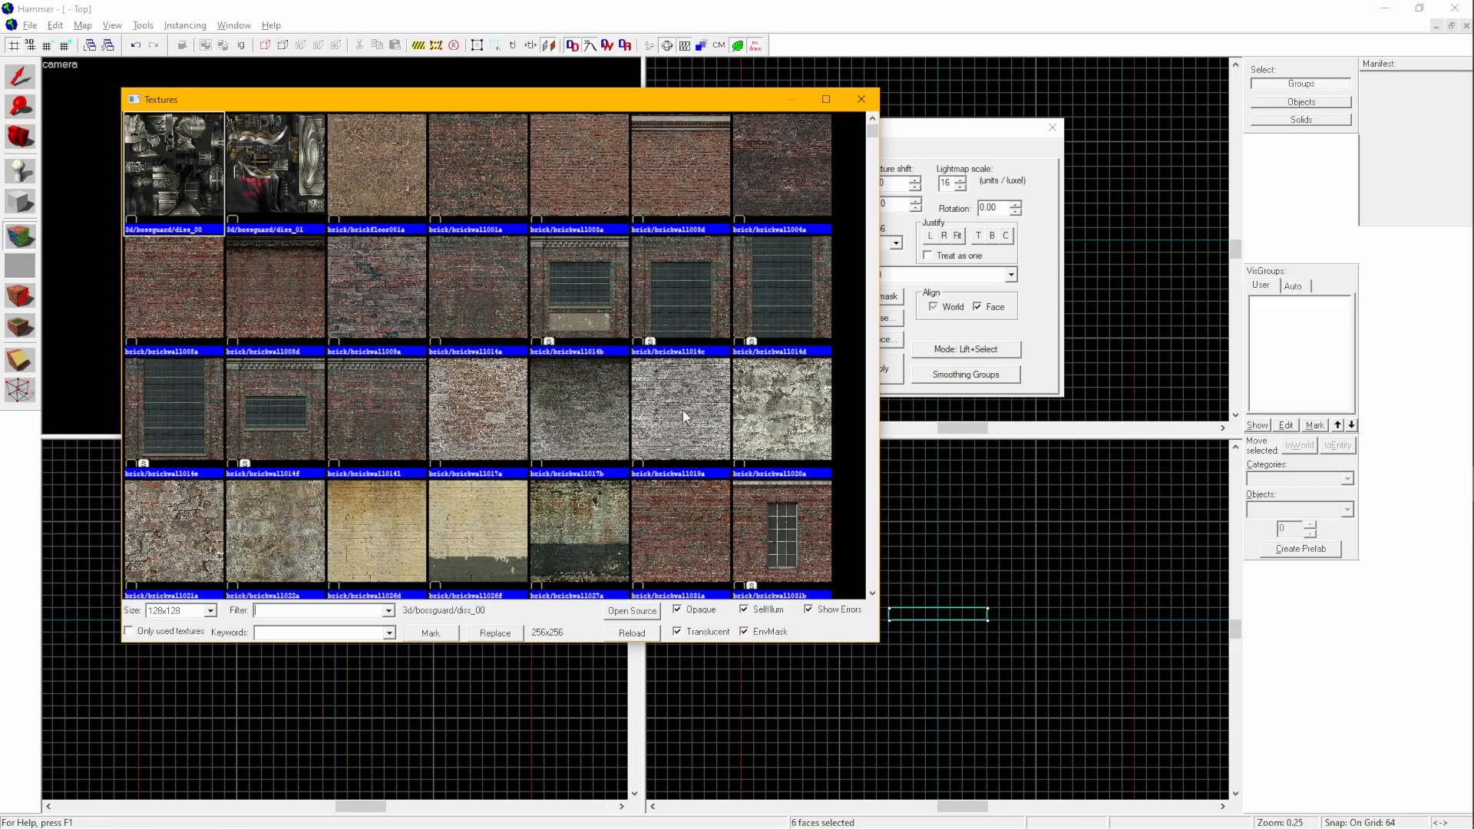
Filter the texture library with the keyword 'floor' to find a dev measure texture.
type("floor")
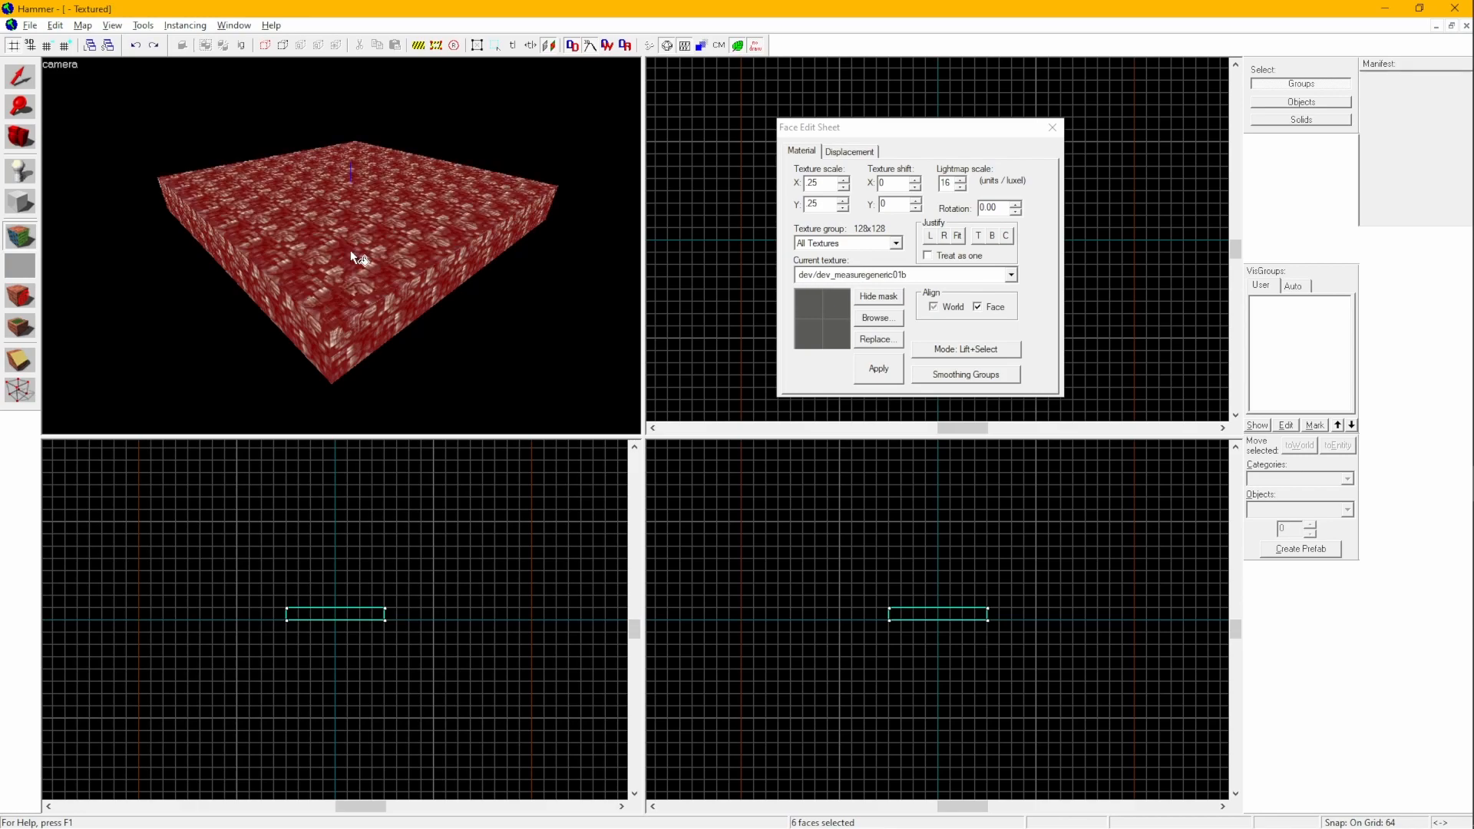
mouse_move(367, 273)
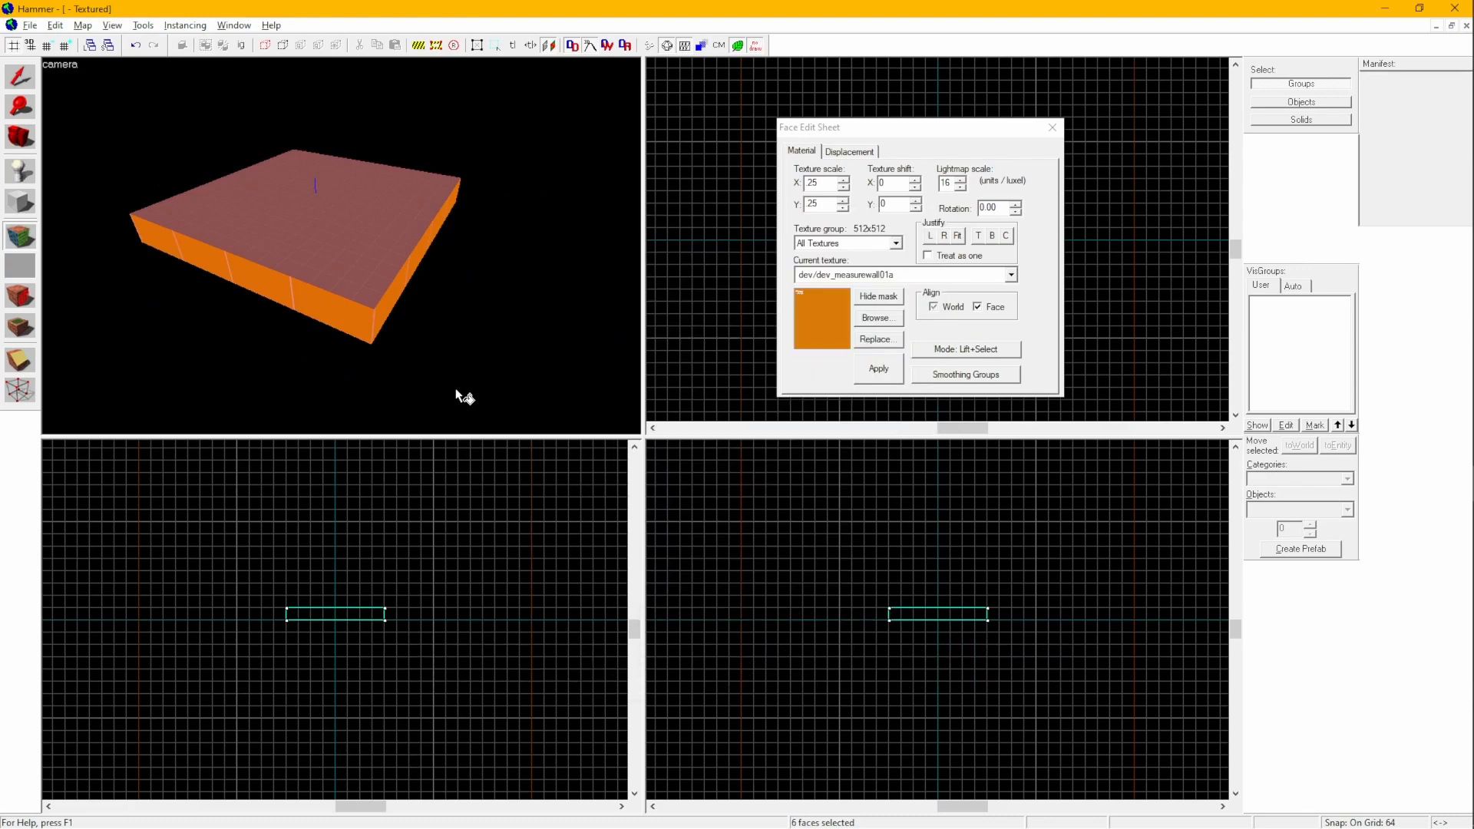
mouse_move(140, 254)
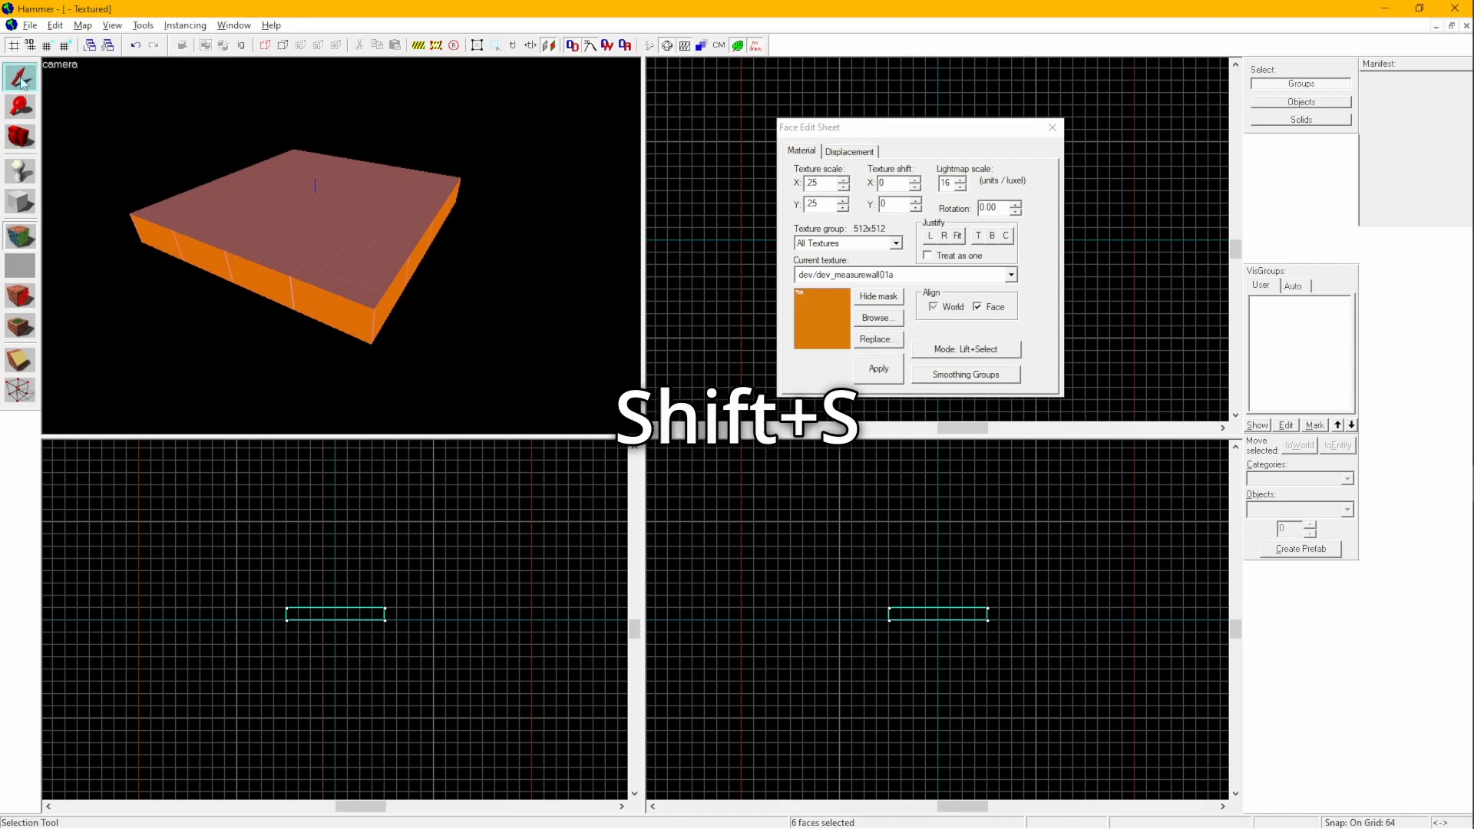
Switch to the Selection tool (Shift+S) to hollow the block into a room.
key("Shift+s")
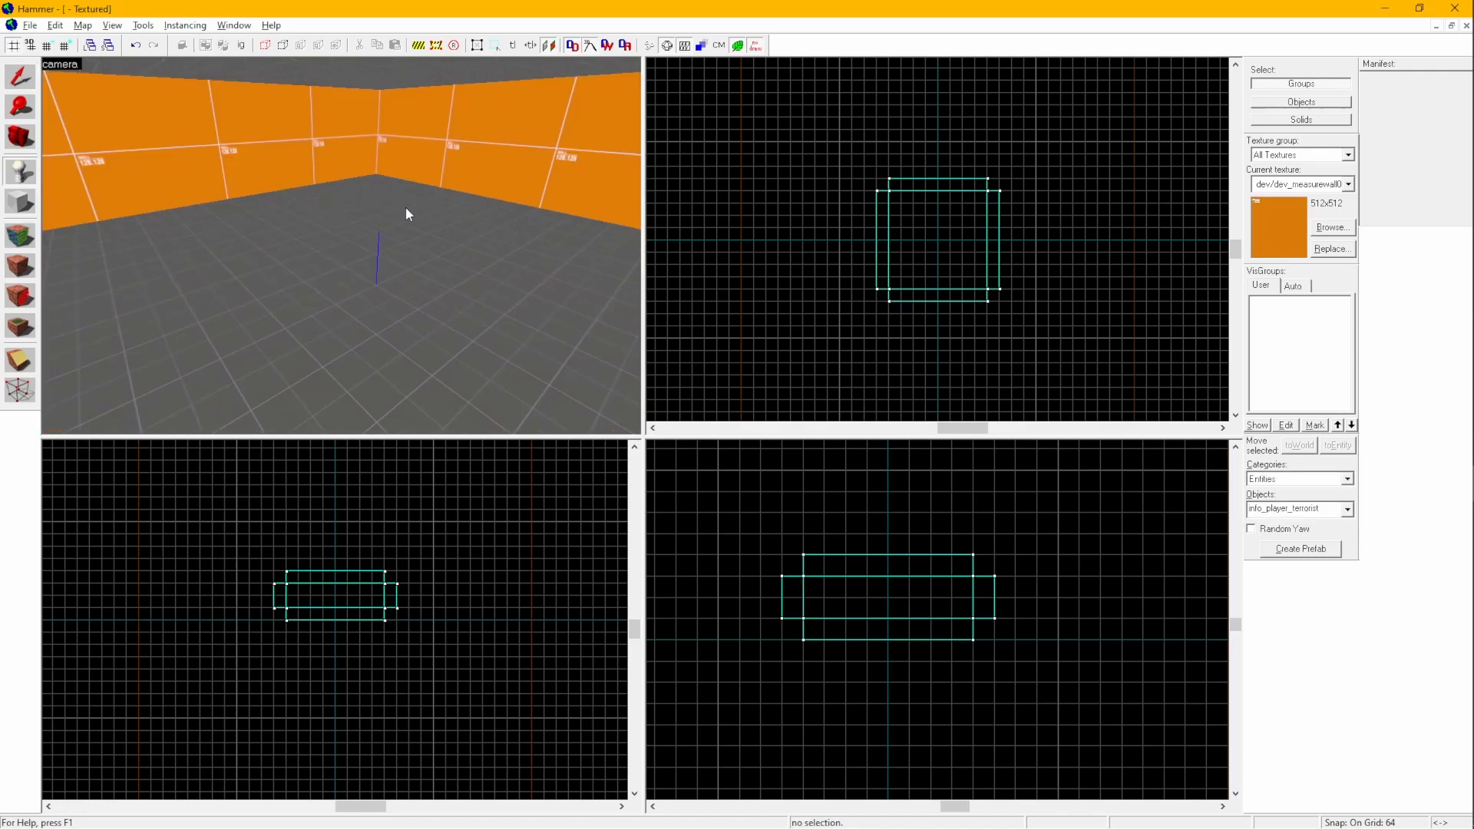
mouse_move(372, 332)
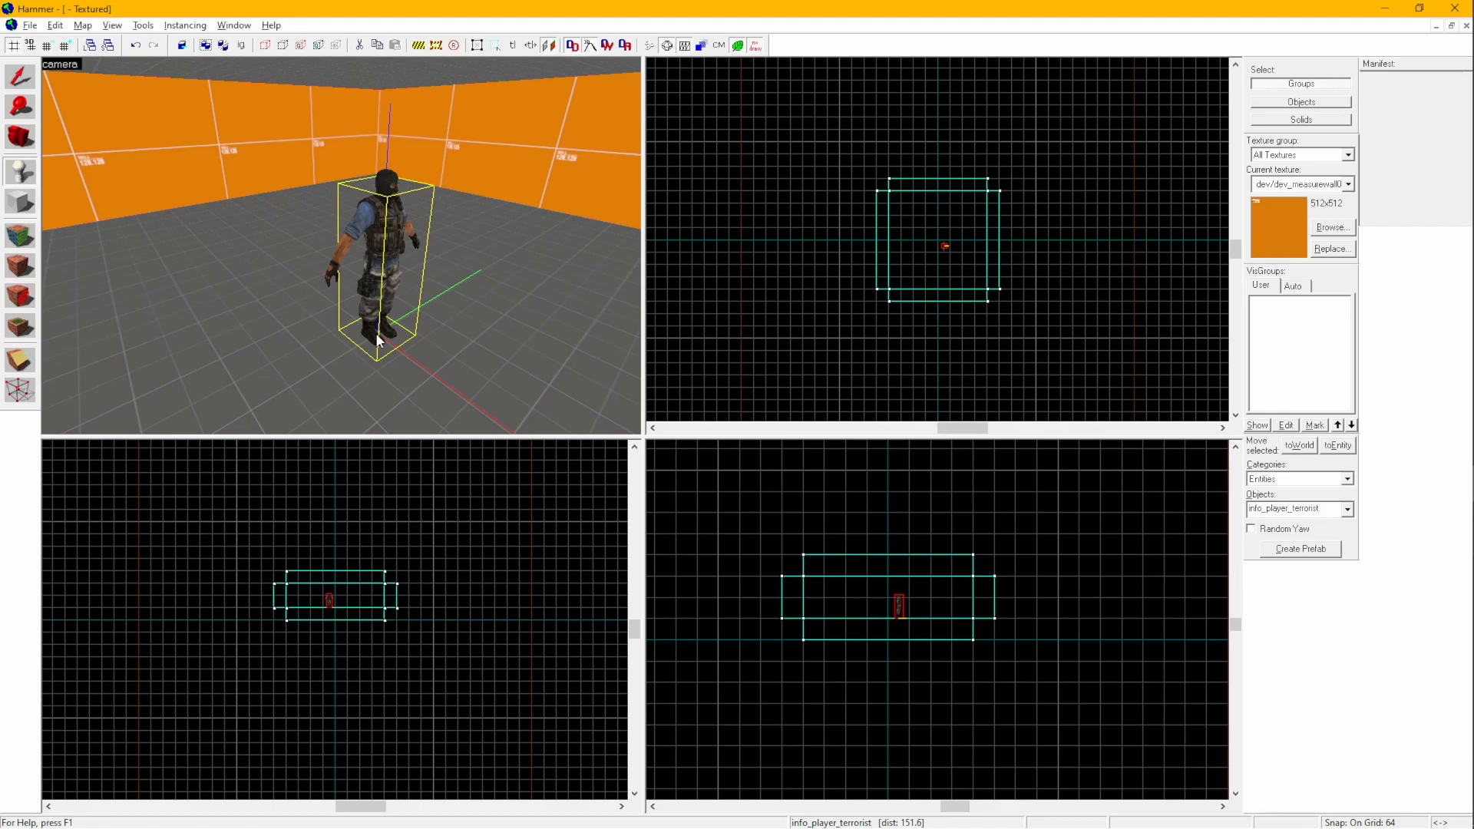
mouse_move(451, 295)
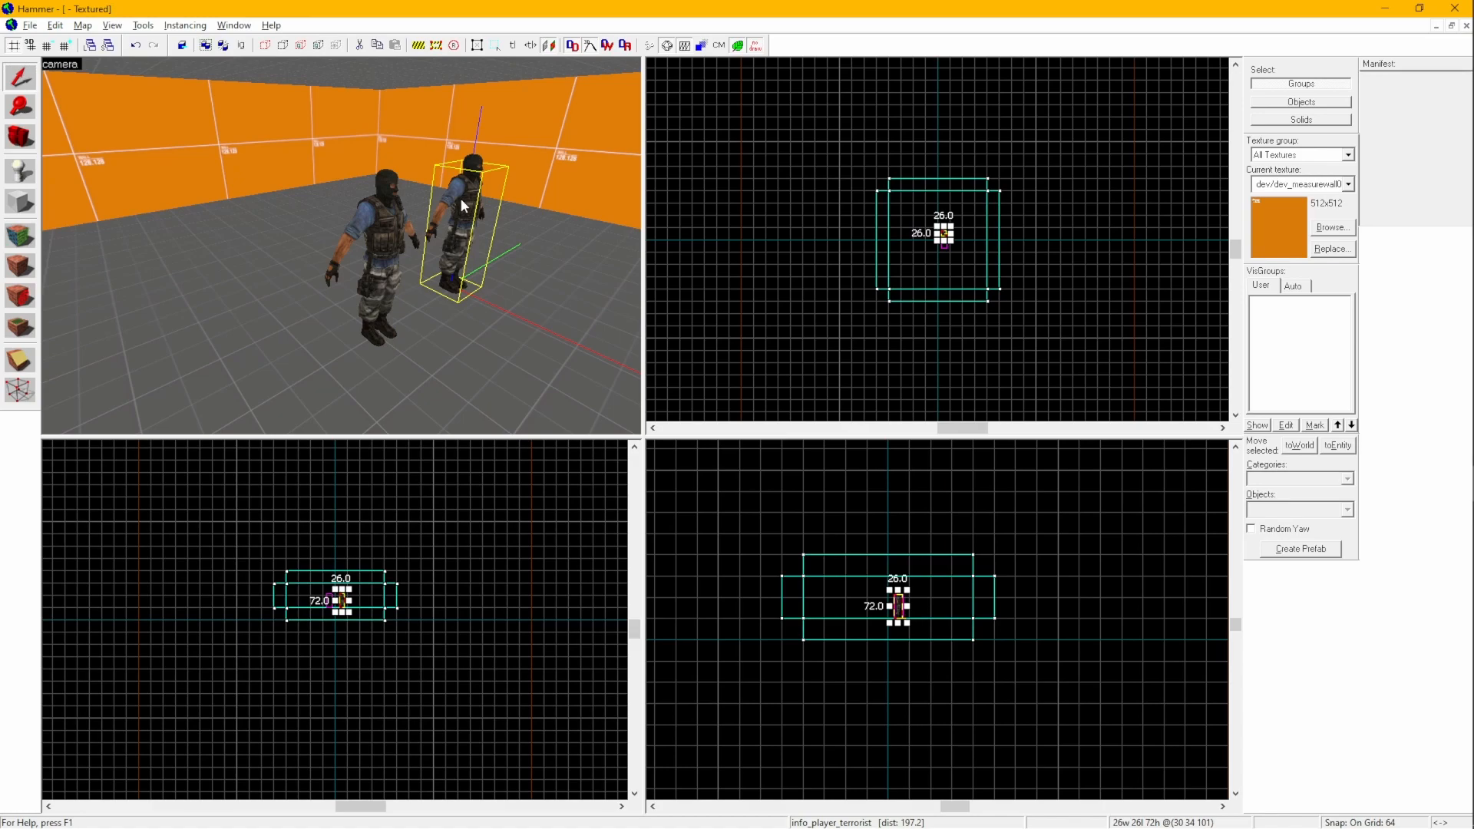
Bring up the copied terrorist spawn's Object Properties for editing.
double_click(460, 225)
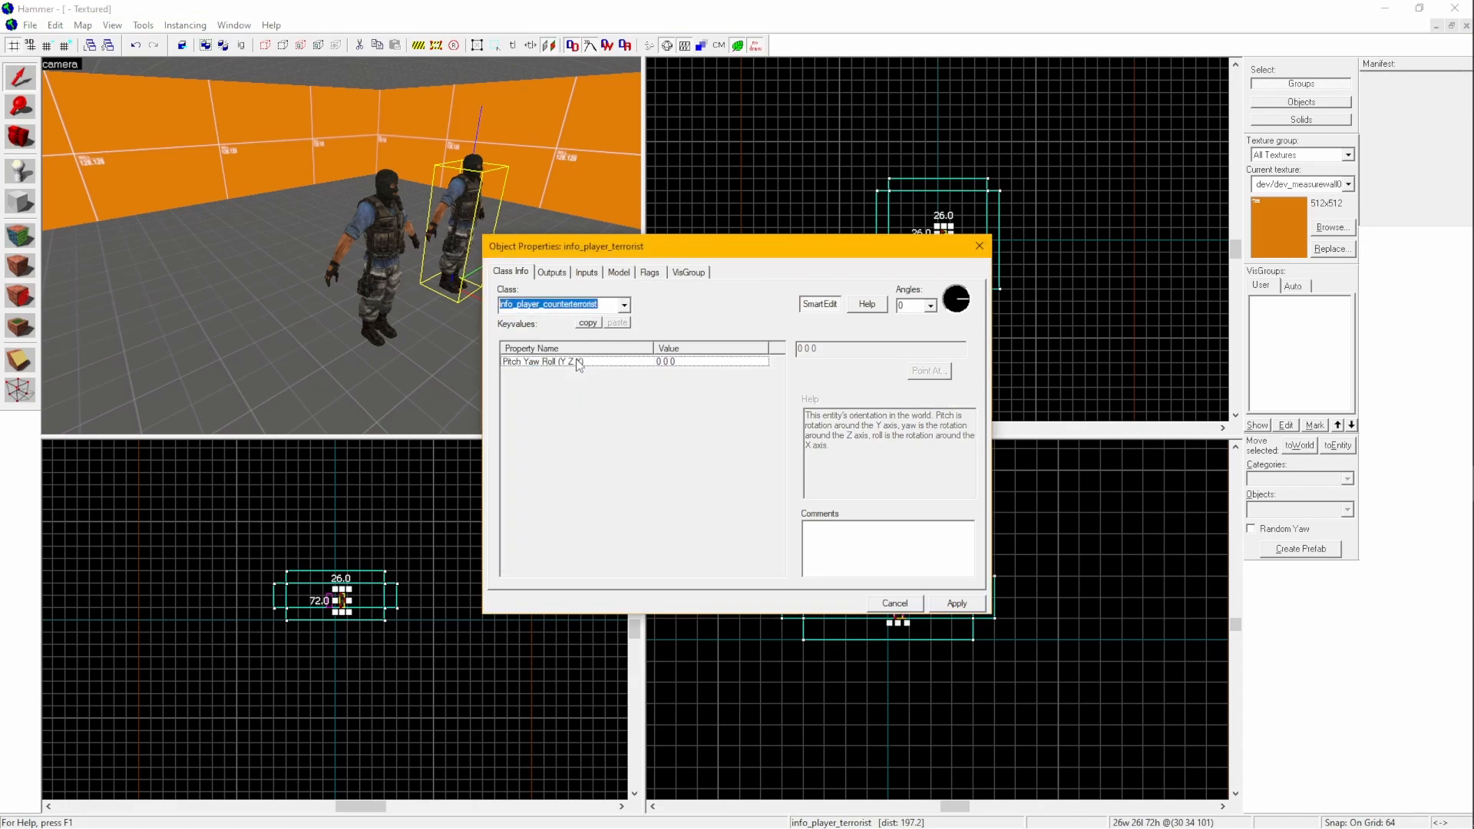
Apply the info_player_counterterrorist class, save as test.vmf and run the map compile.
left_click(561, 304)
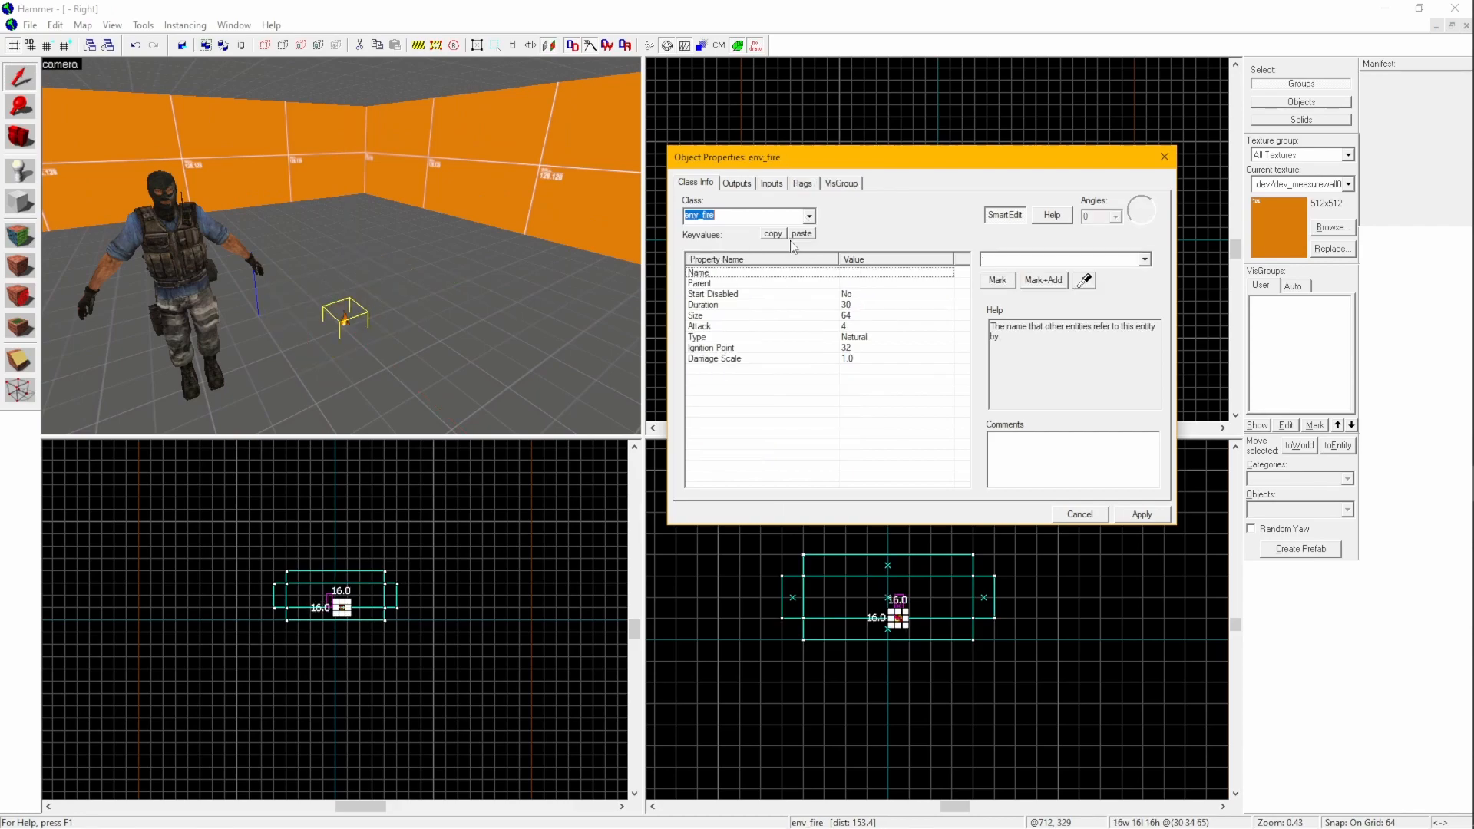
left_click(1078, 513)
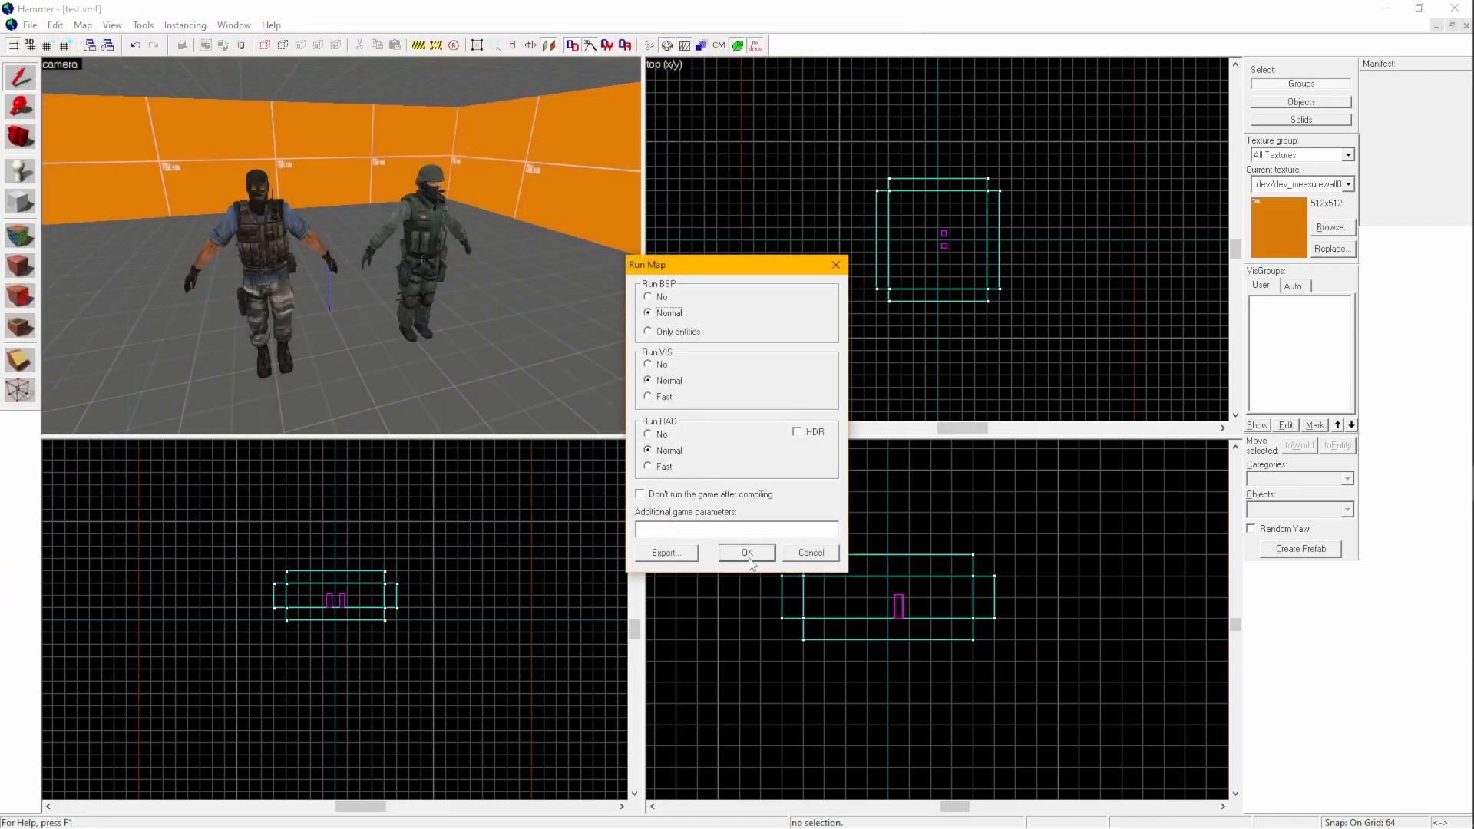
left_click(747, 551)
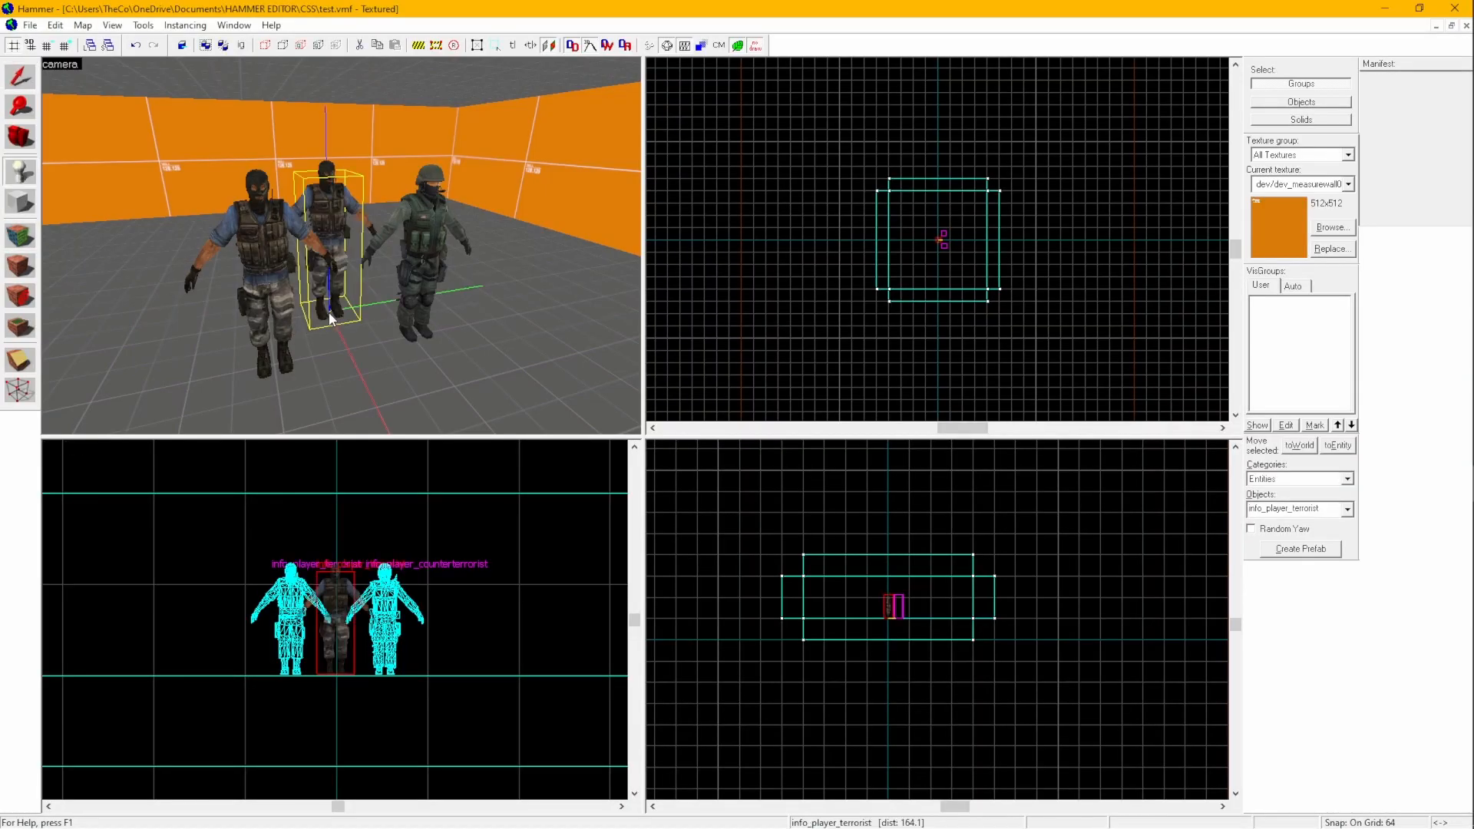
Apply the tools/toolsskybox texture to the room's ceiling faces.
double_click(329, 283)
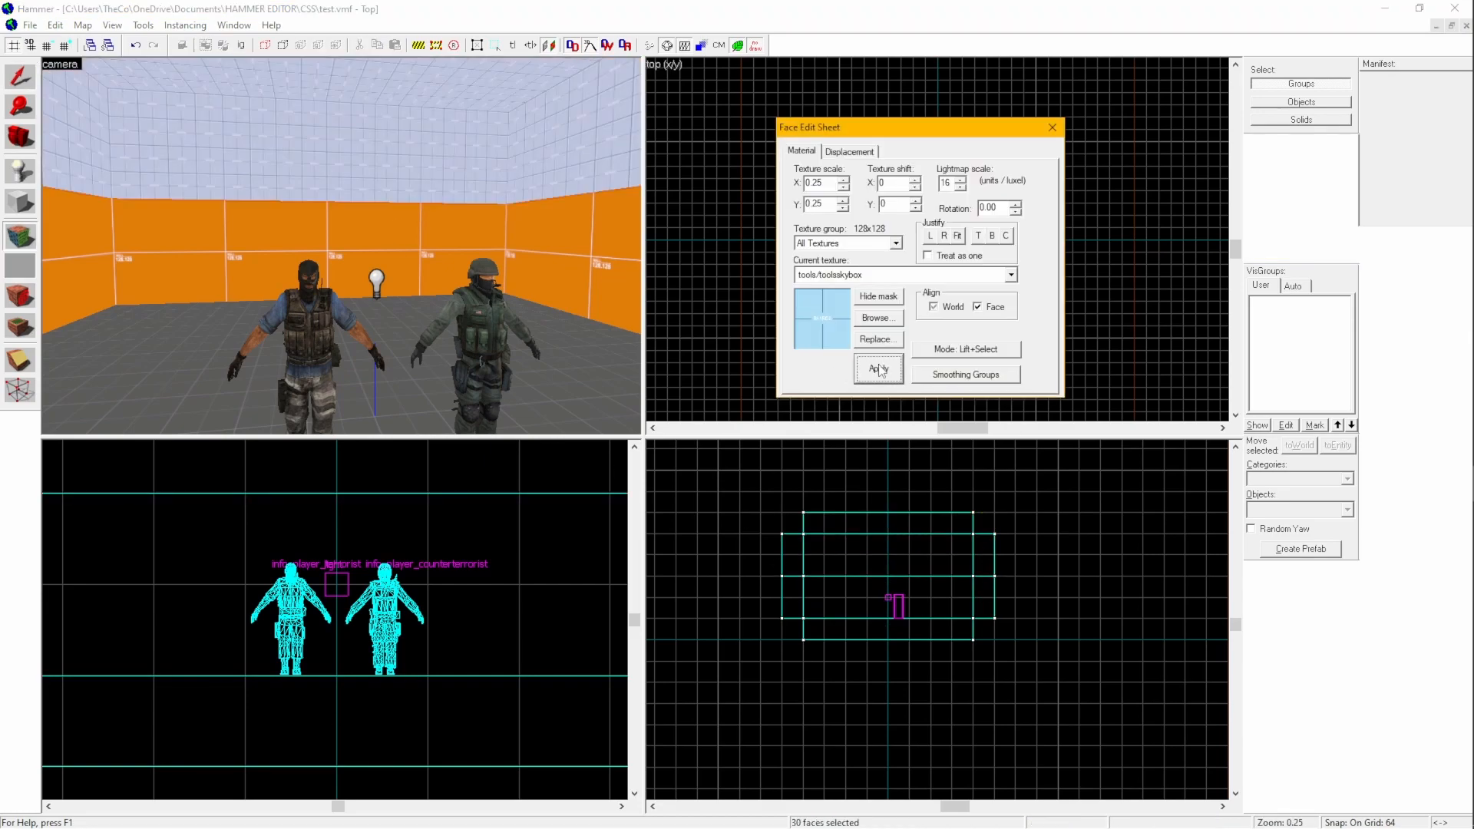
left_click(878, 368)
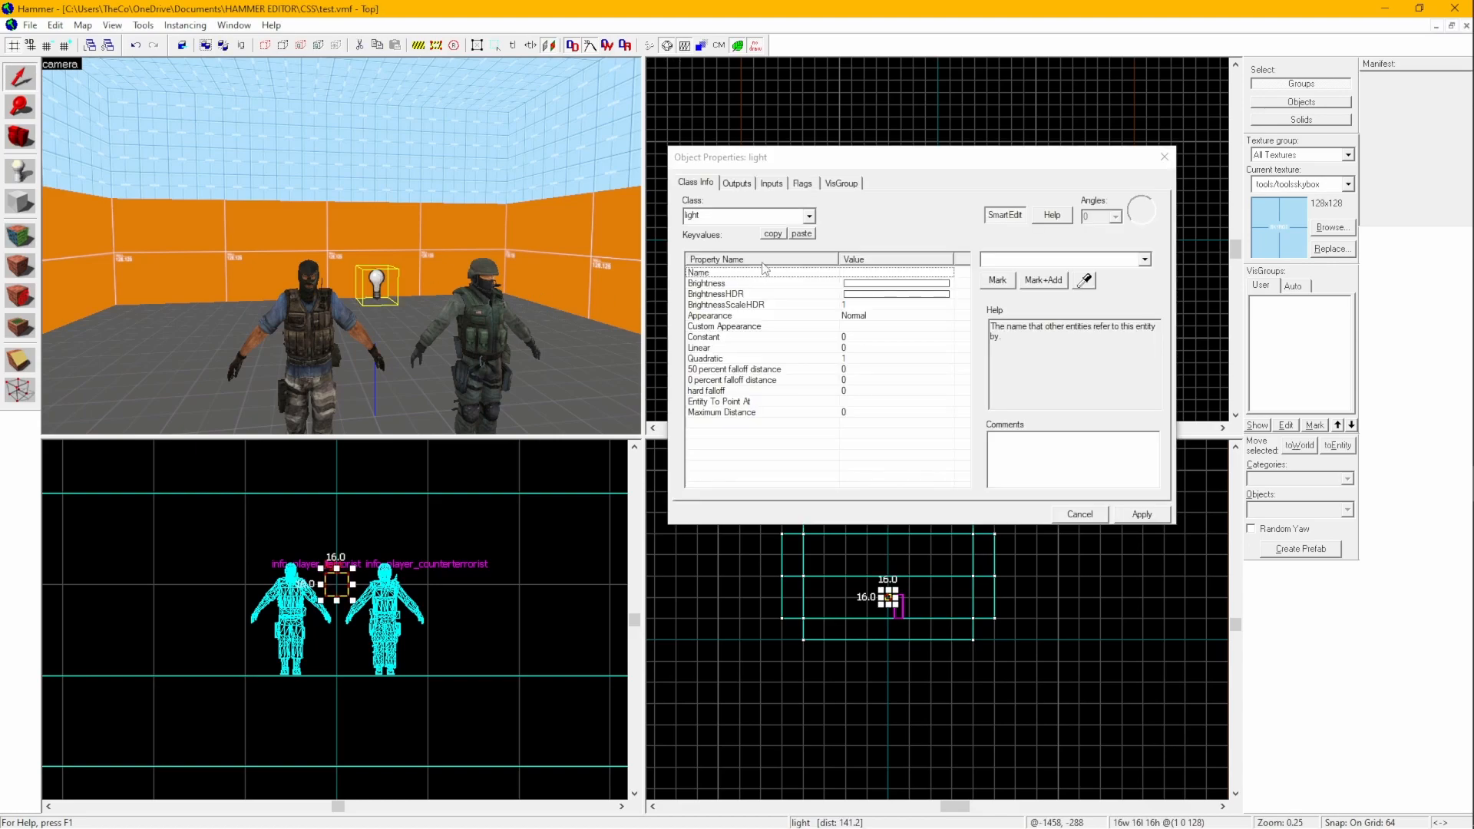
Set the light entity as 'light_en', then play and shoot inside the compiled room.
type("light_en")
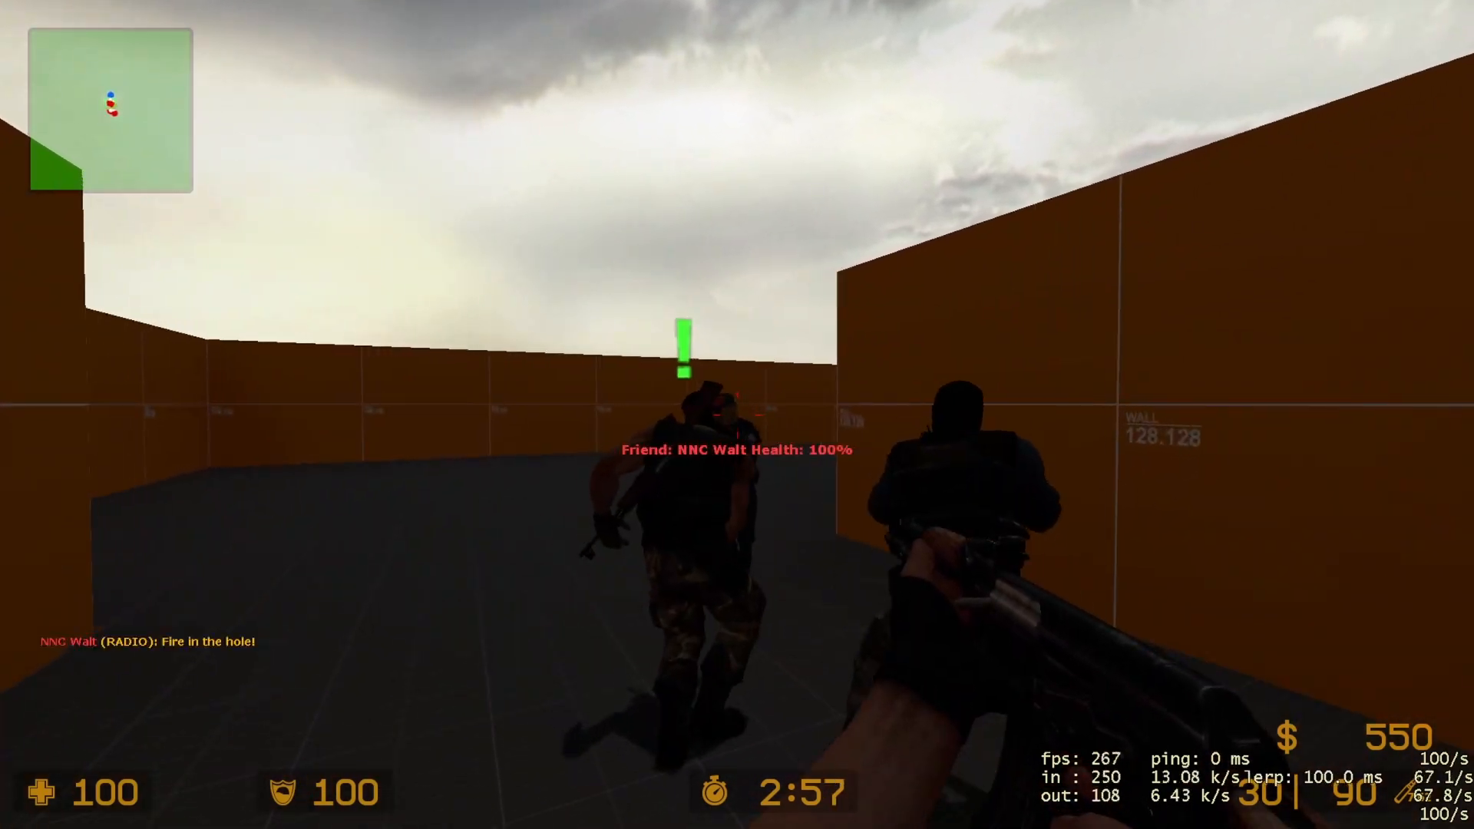
left_click(737, 414)
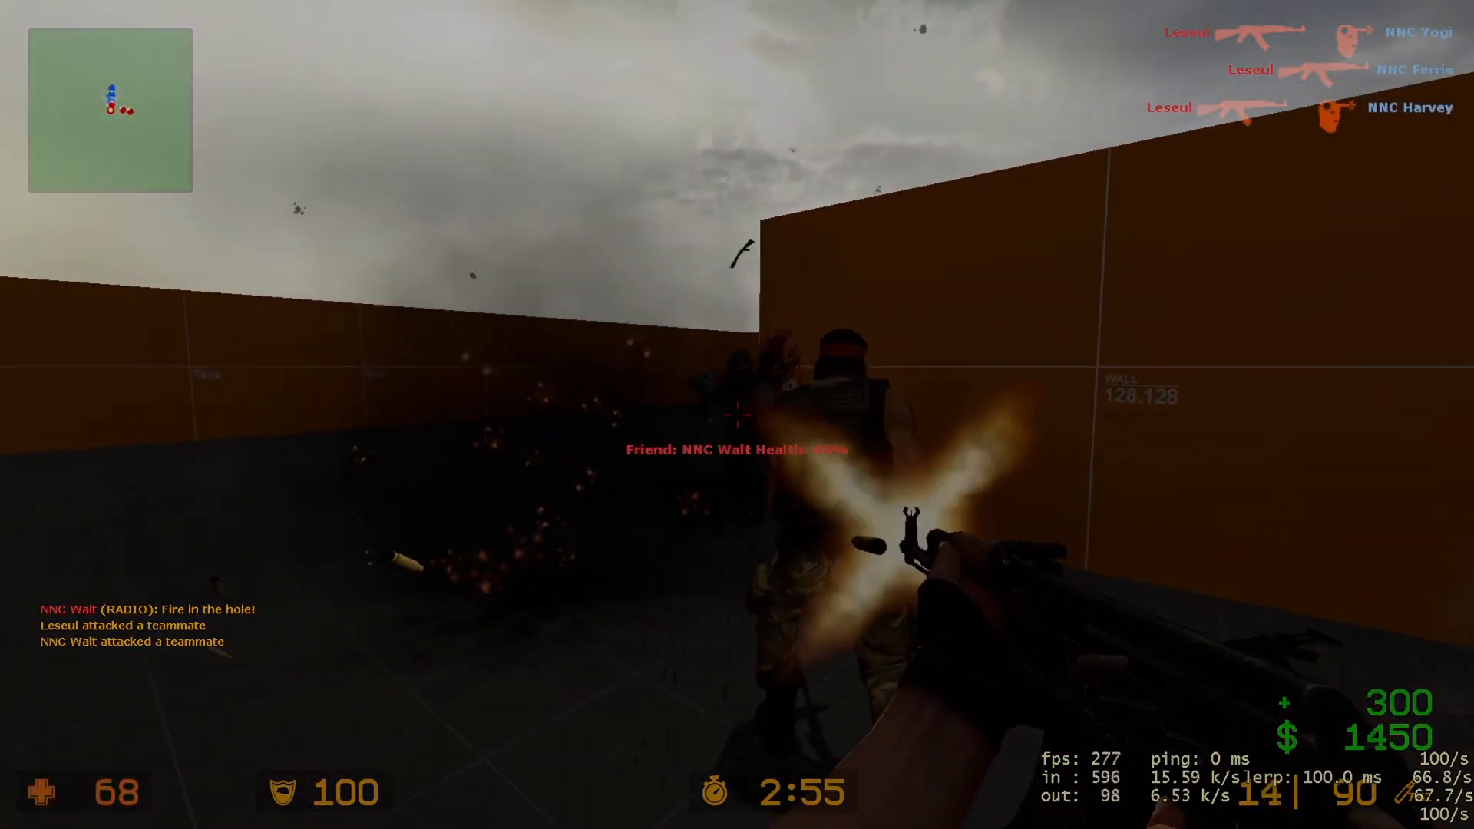